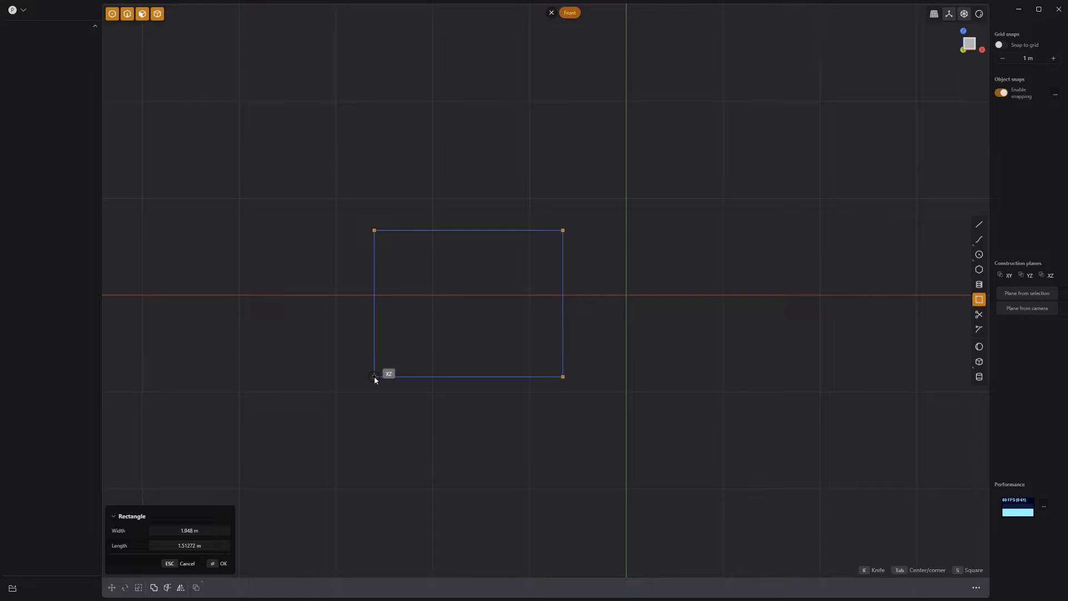
- Finish the rounded-end rectangle profile and extrude it into a solid tab with a hole
{"action": "left_click", "coordinate": [223, 564]}
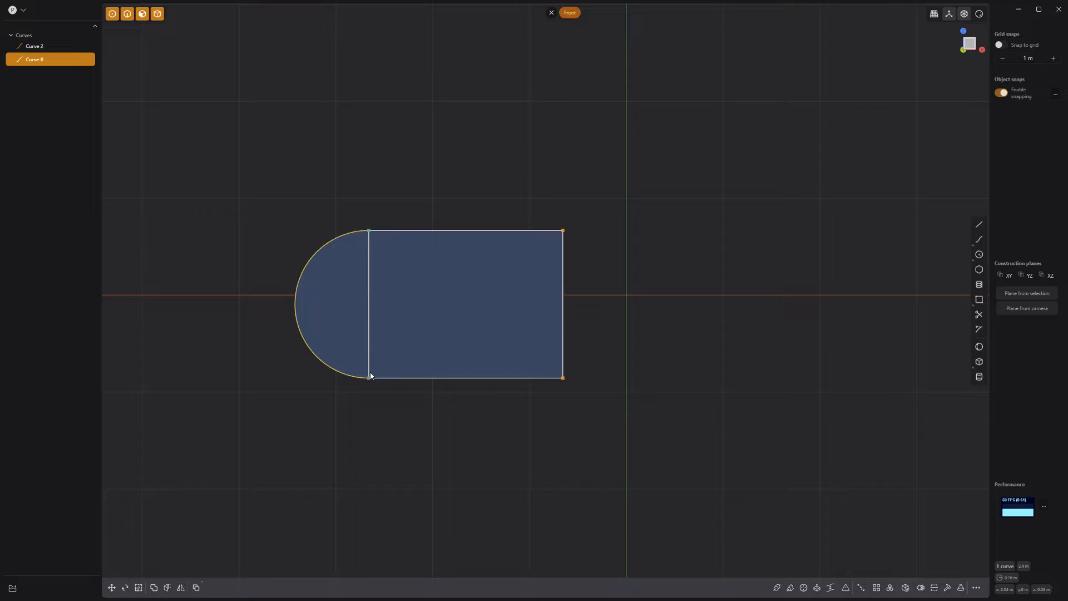
{"action": "left_click", "coordinate": [979, 254]}
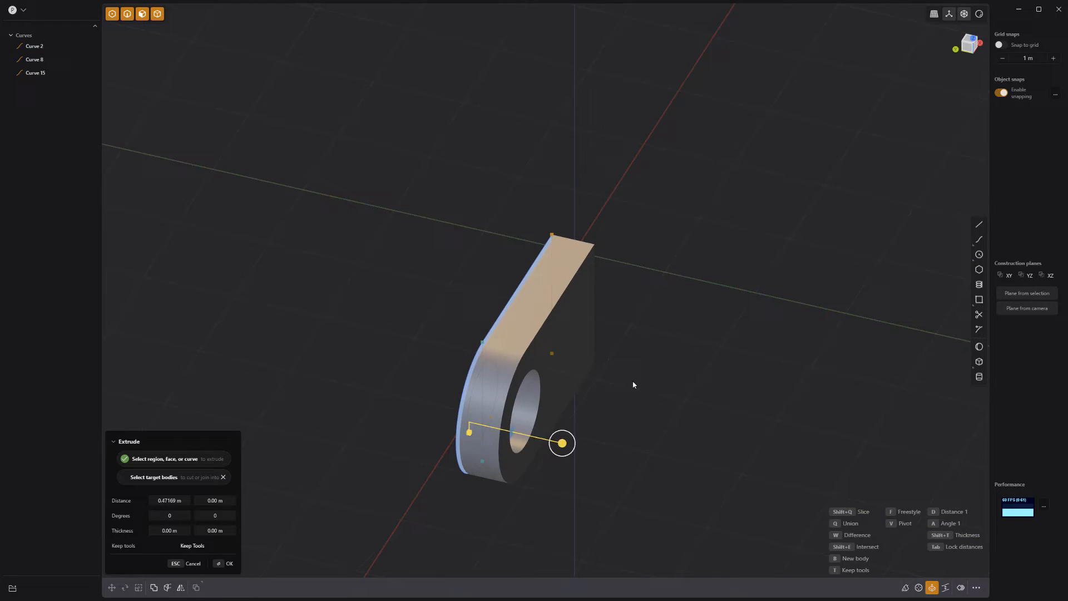
- Duplicate the tab, rotate the copy perpendicular, and loft a twisting bridge between both tabs
{"action": "key", "text": "shift+d"}
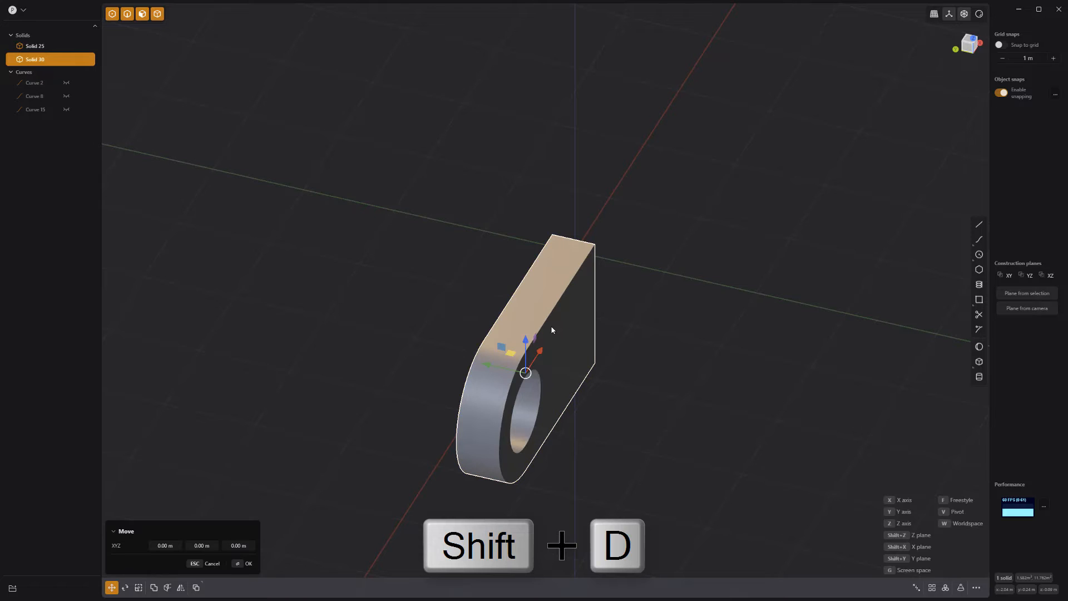
{"action": "key", "text": "r"}
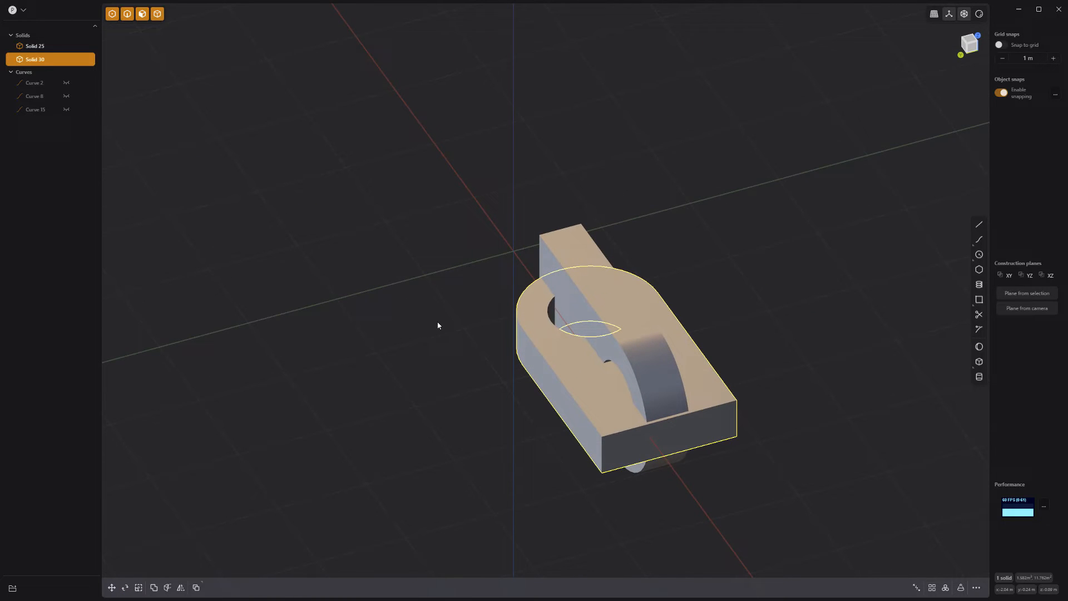
{"action": "left_click", "coordinate": [112, 587]}
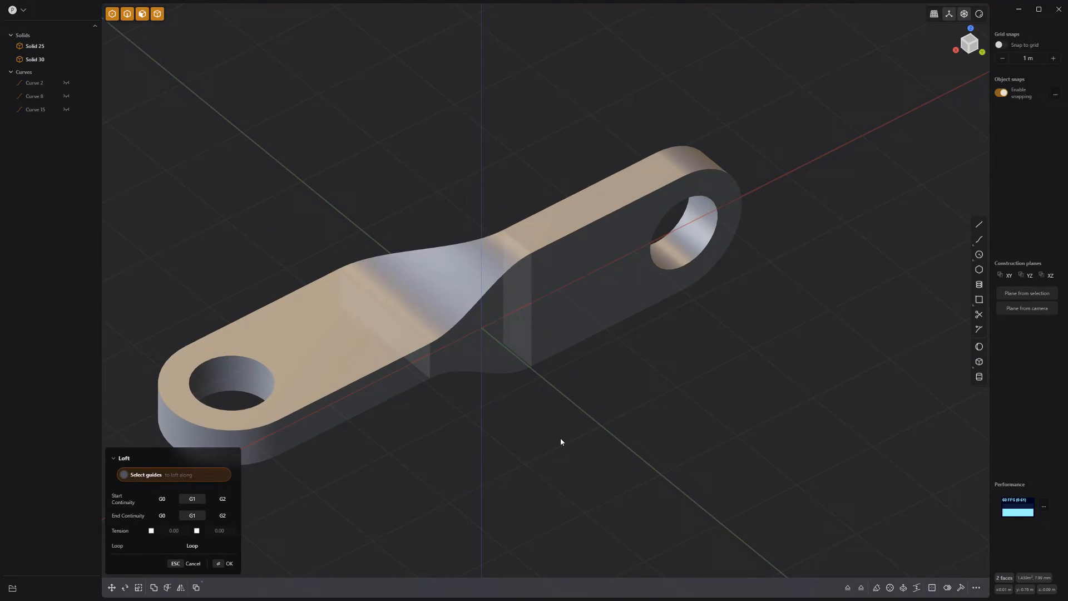
{"action": "left_click", "coordinate": [225, 563]}
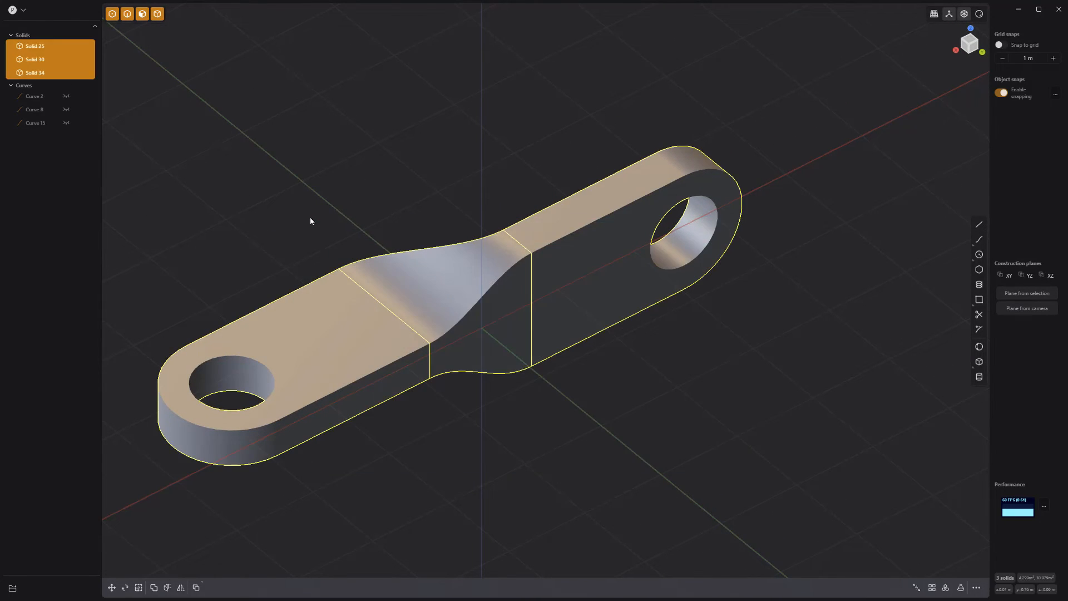